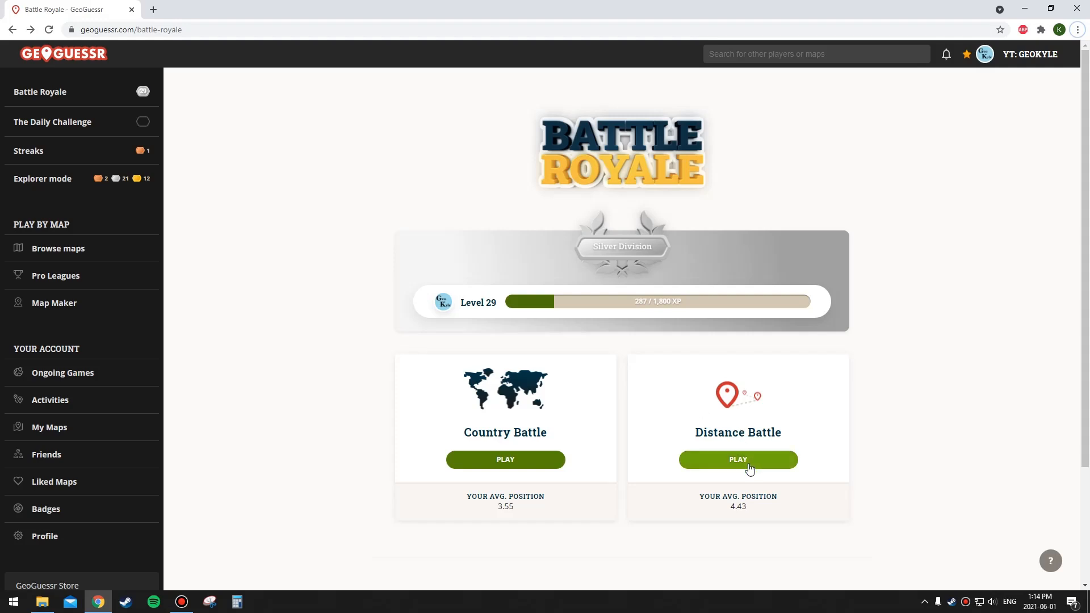
Launch a Distance Battle Royale match and wait for the first round to load.
{"action": "left_click", "coordinate": [737, 459]}
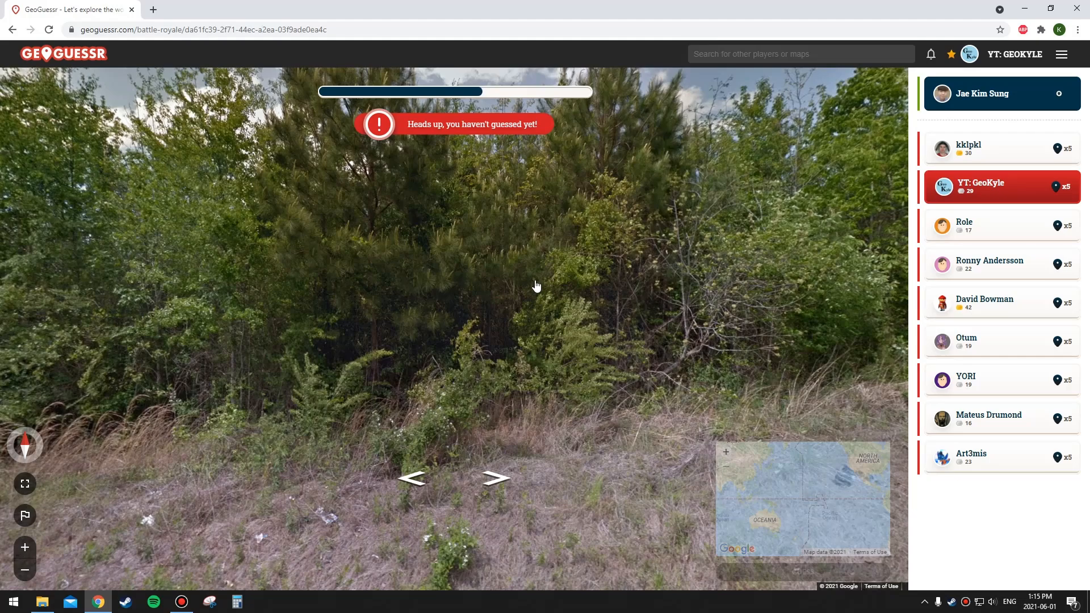
Guess New Brunswick, then re-pin near Columbus, Ohio for a 653 km guess.
{"action": "left_click", "coordinate": [803, 499]}
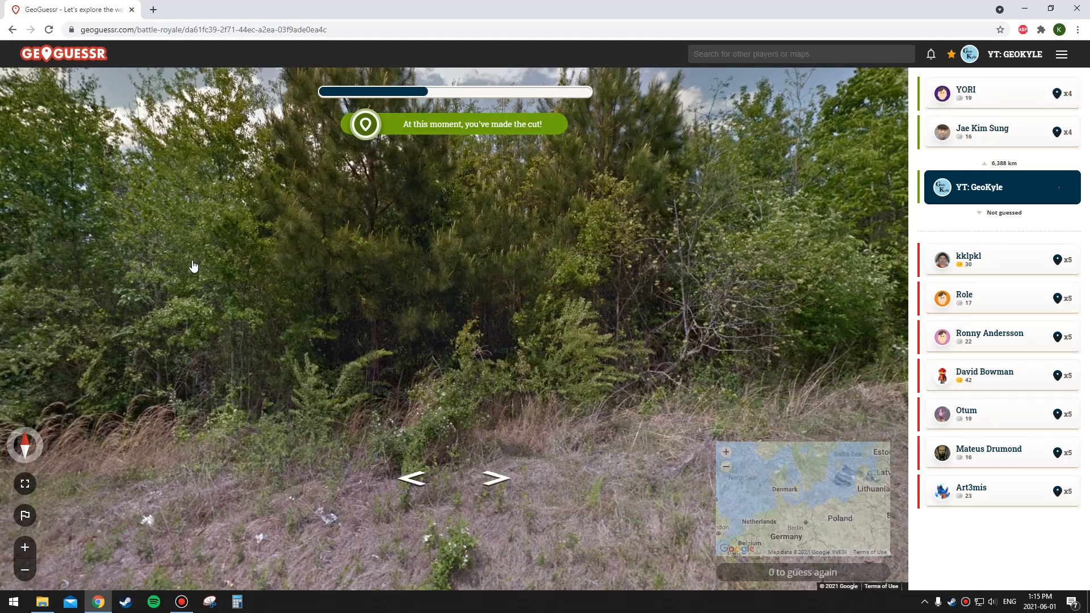
{"action": "left_click", "coordinate": [803, 497]}
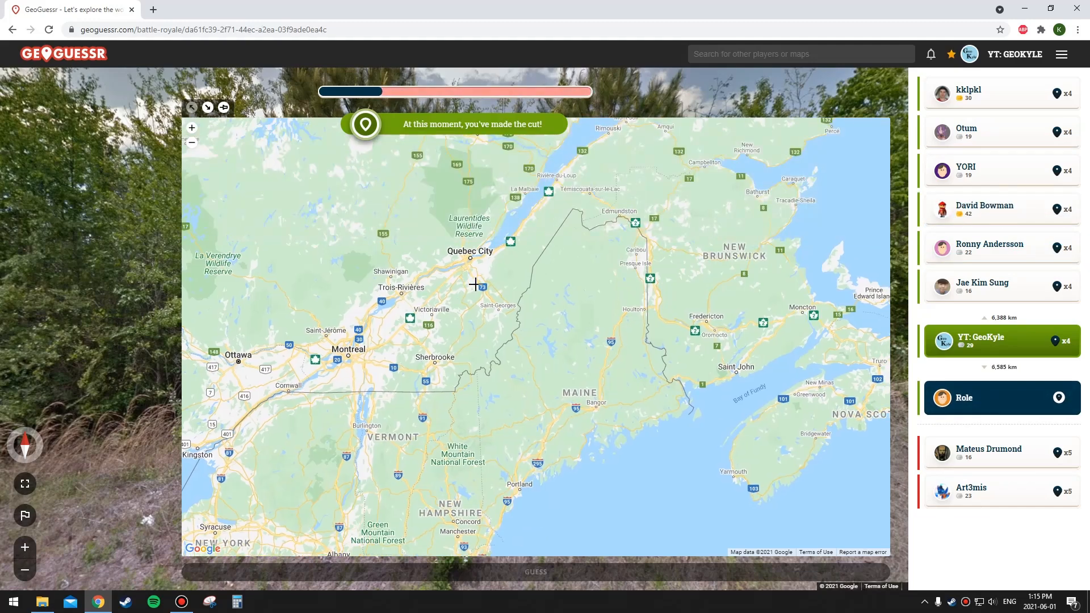
{"action": "left_click", "coordinate": [731, 255]}
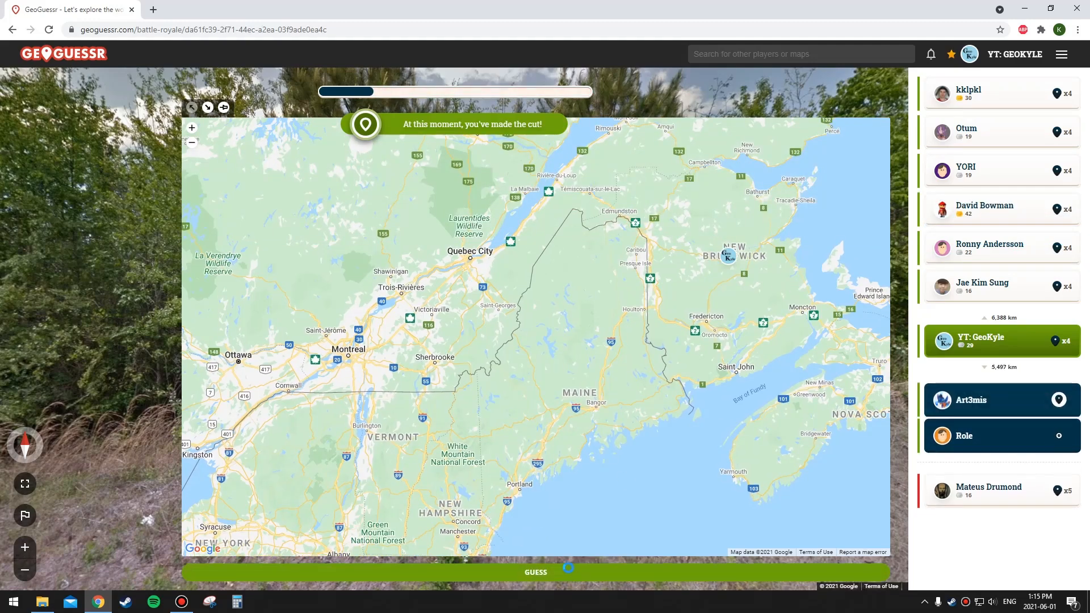
{"action": "left_click", "coordinate": [535, 572]}
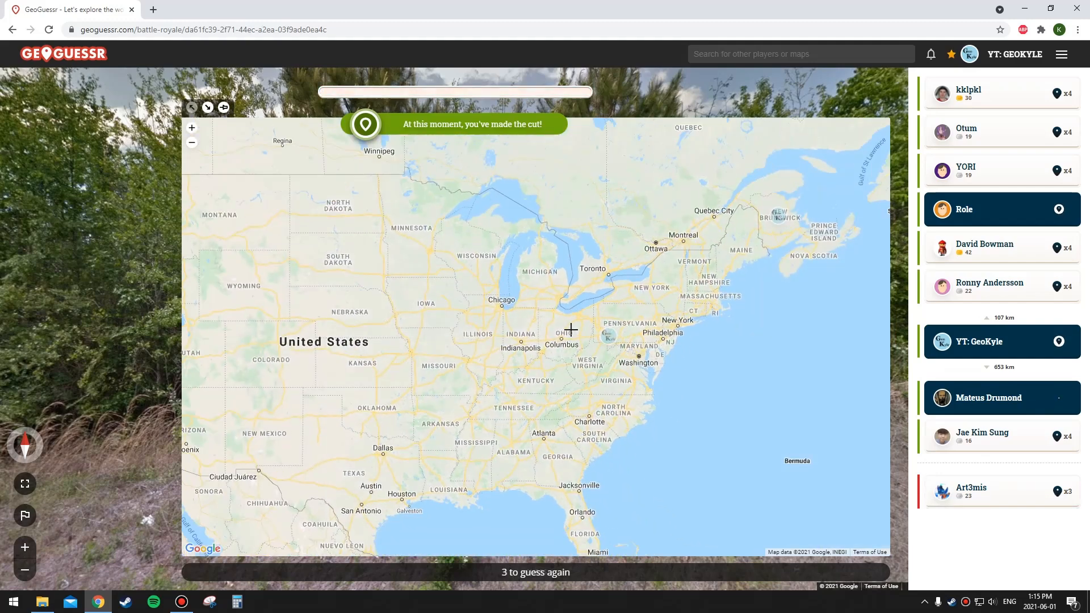
{"action": "left_click", "coordinate": [570, 329]}
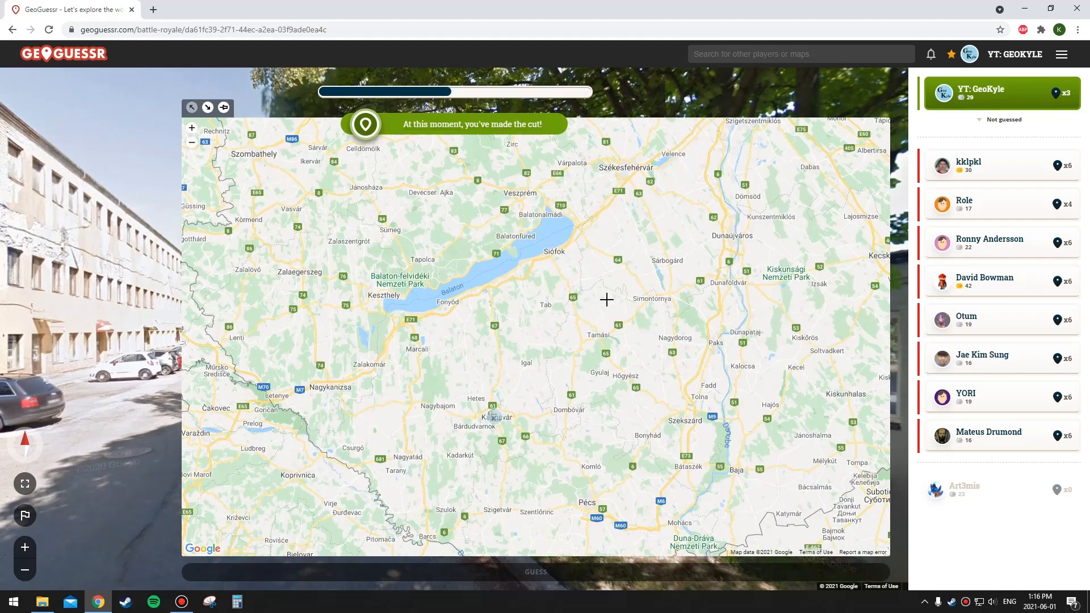
Zoom the guess map into western Hungary around Lake Balaton.
{"action": "scroll", "scroll_direction": "down", "scroll_amount": 3}
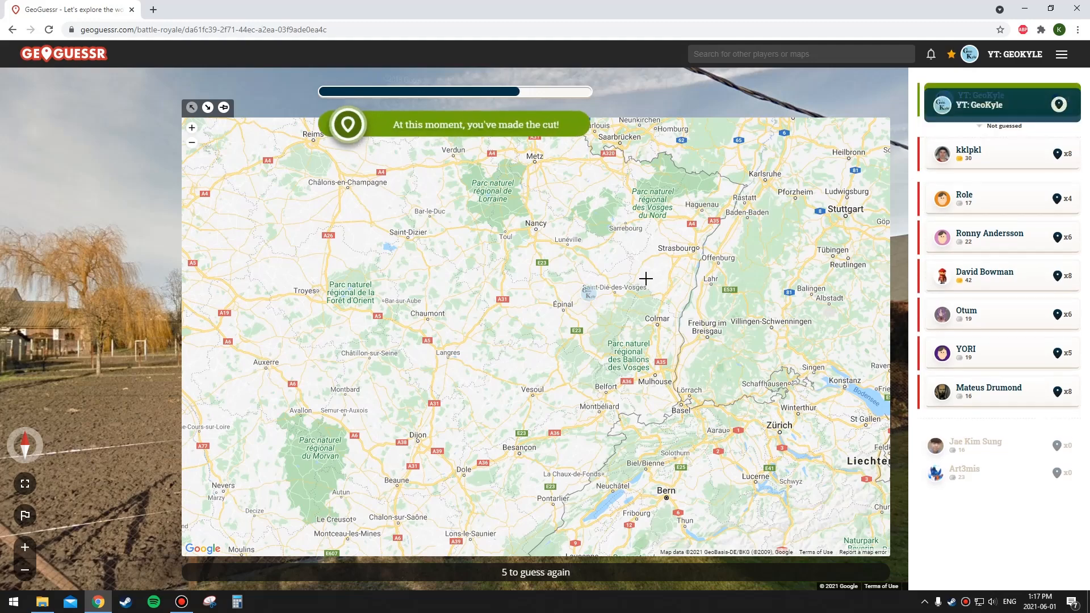
Zoom the guess map into eastern France near the Vosges and Strasbourg.
{"action": "scroll", "scroll_direction": "down", "scroll_amount": 3}
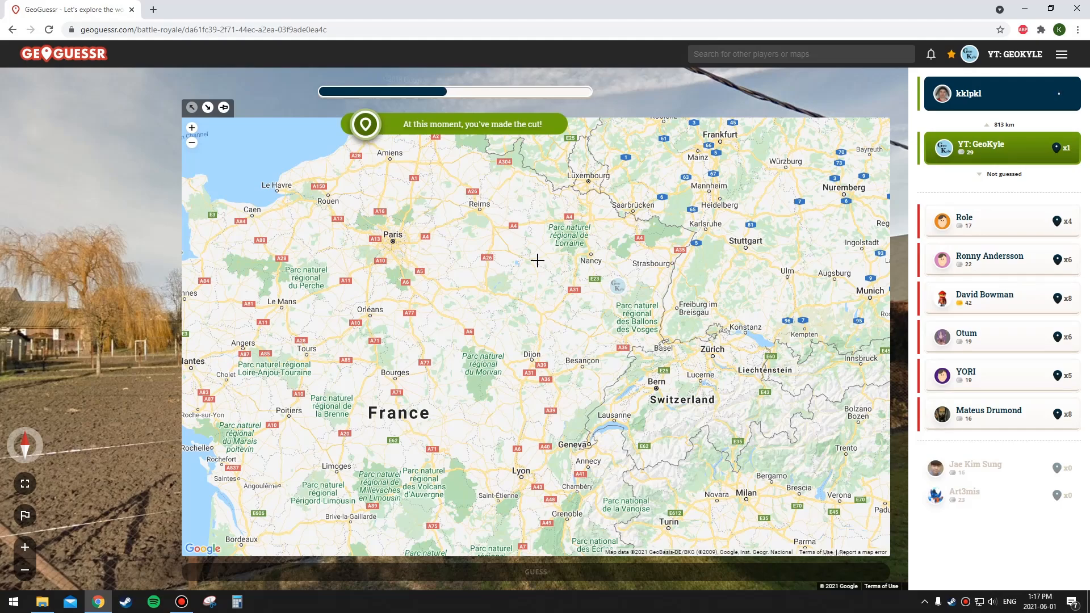
{"action": "scroll", "scroll_direction": "down", "scroll_amount": 3}
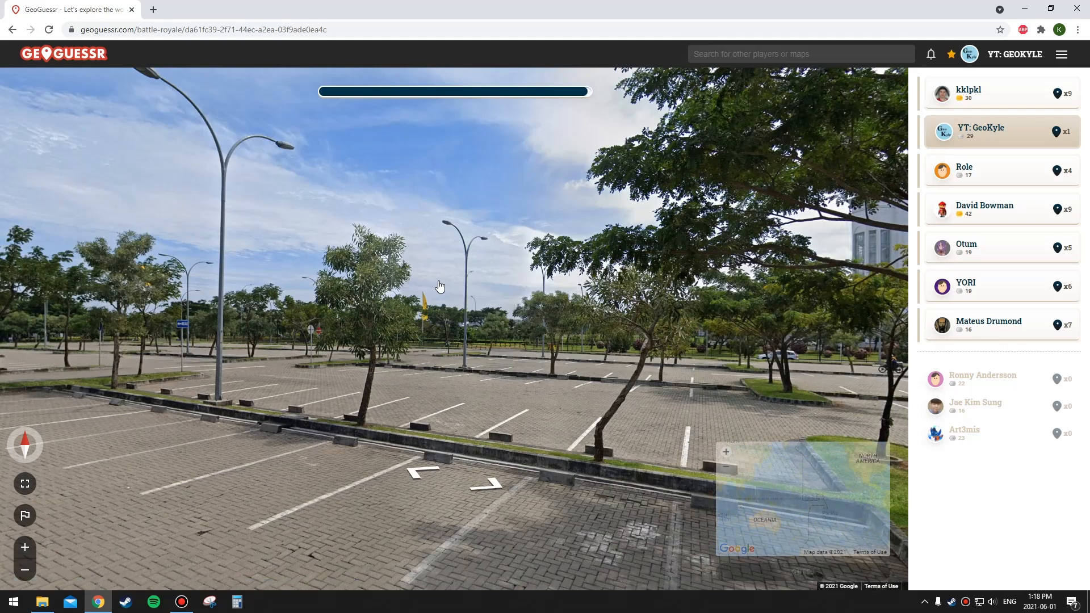
{"action": "mouse_move", "coordinate": [448, 291]}
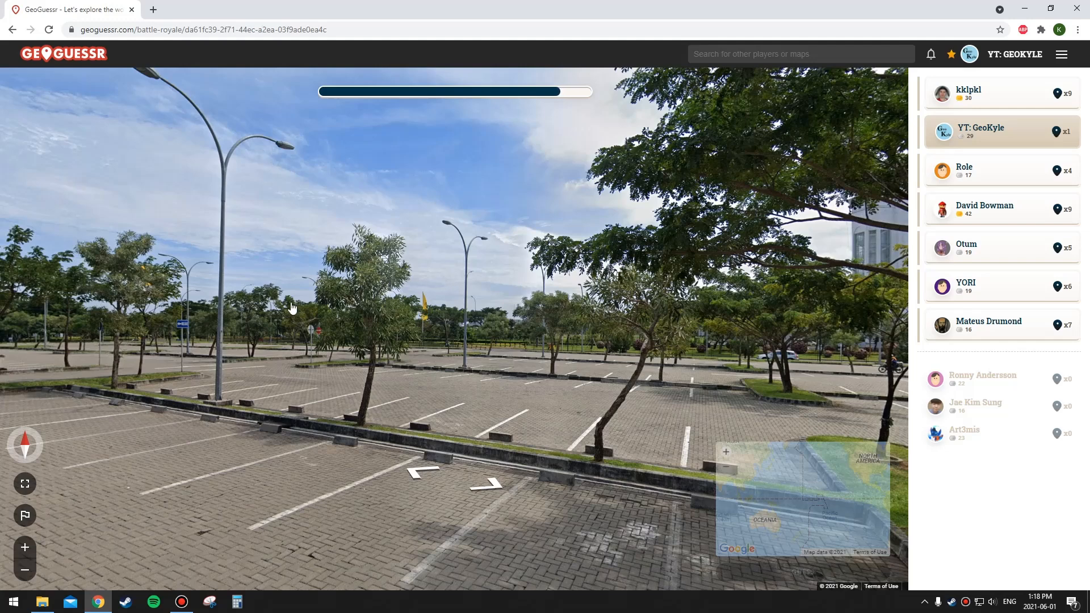
{"action": "mouse_move", "coordinate": [595, 158]}
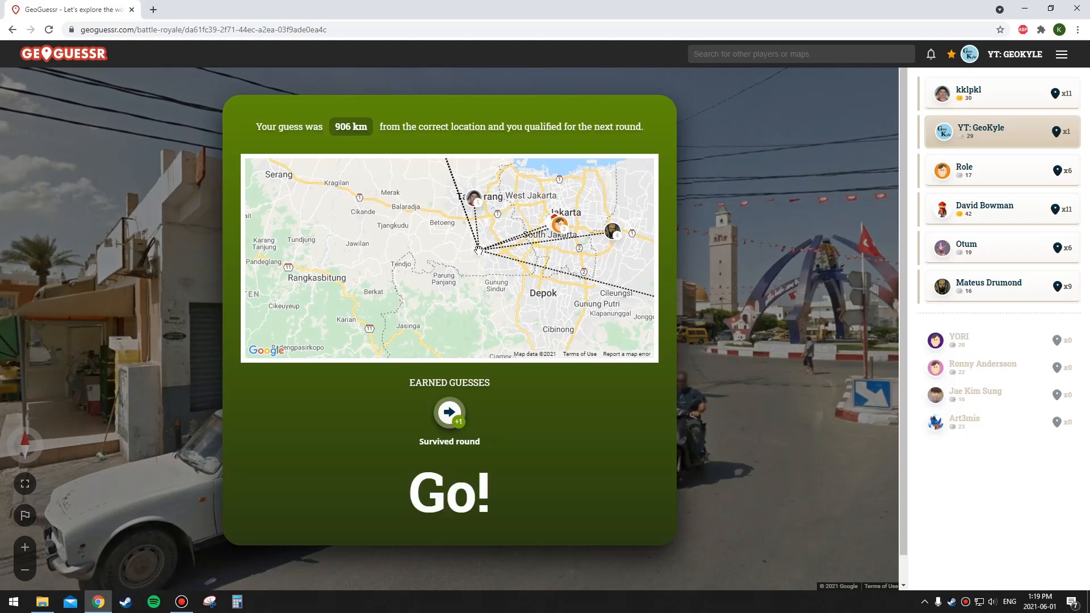
Zoom into Sfax, Tunisia and submit a guess pinned in the city center.
{"action": "left_click", "coordinate": [449, 492]}
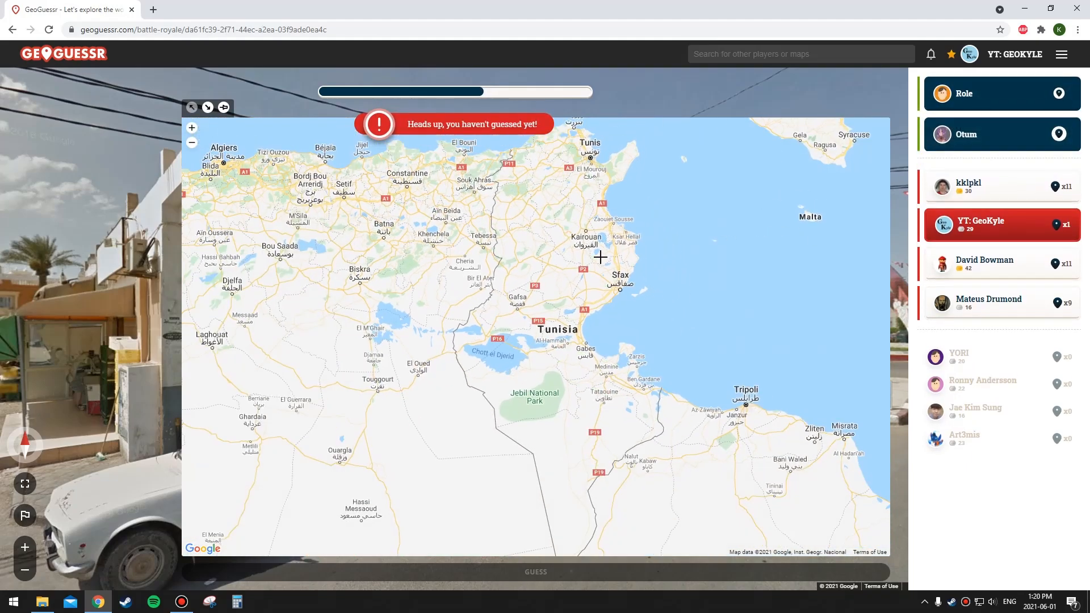
{"action": "scroll", "scroll_direction": "up", "scroll_amount": 3}
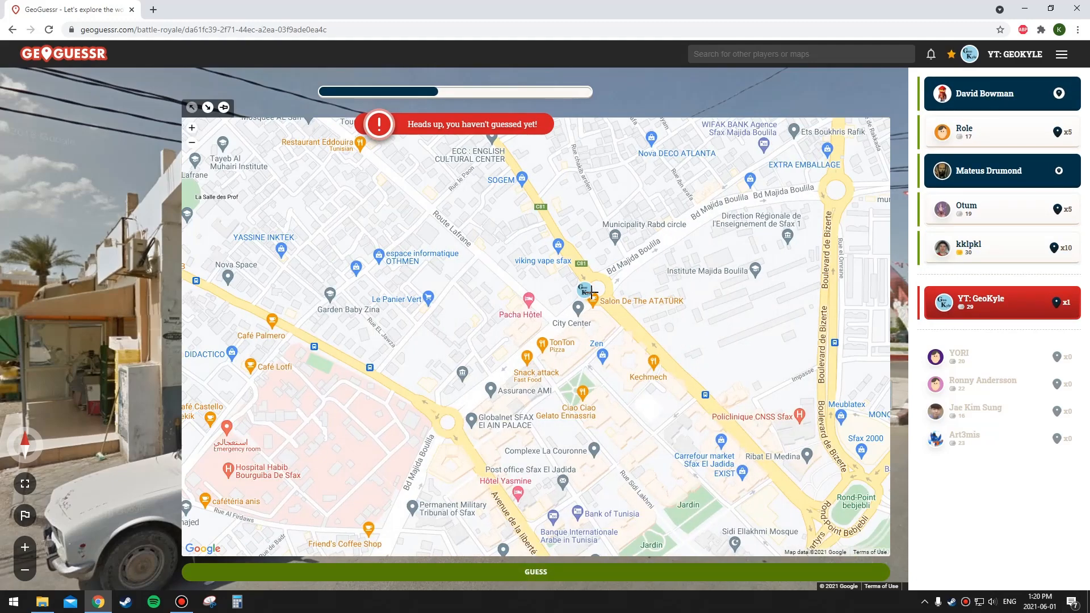
{"action": "left_click", "coordinate": [591, 292]}
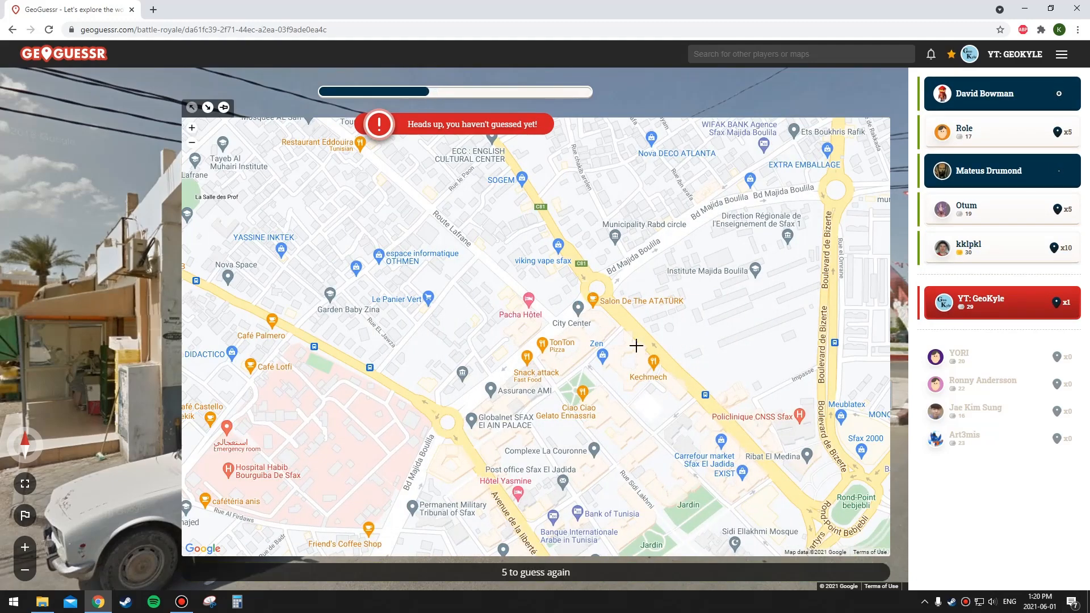
{"action": "left_click", "coordinate": [635, 346]}
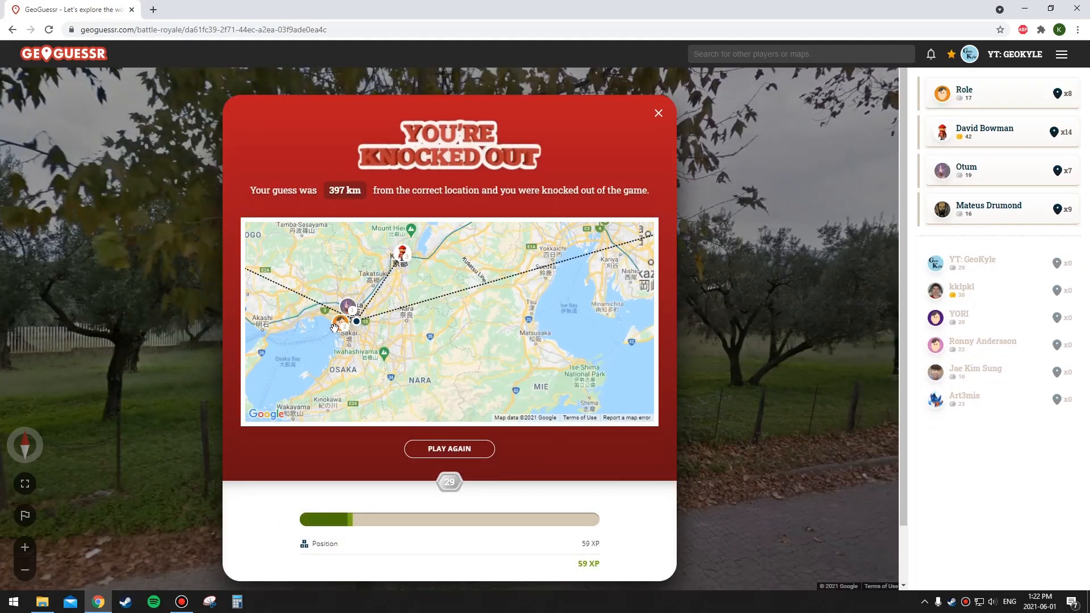
Scroll the new match's guess map over Sweden and Finland.
{"action": "scroll", "scroll_direction": "down", "scroll_amount": 3}
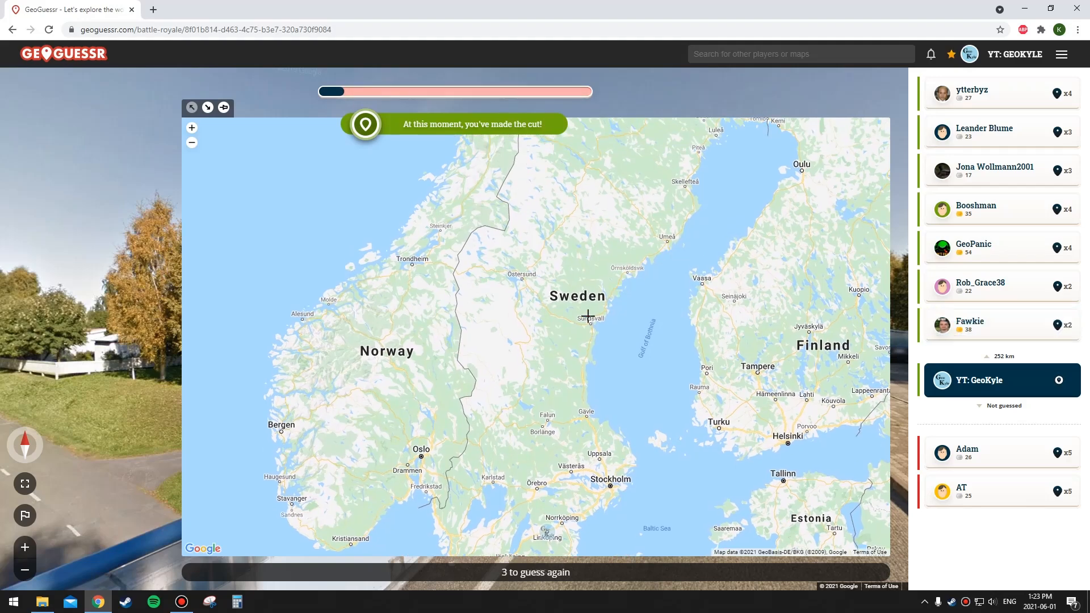
Pin and submit a guess near Sundsvall, Sweden.
{"action": "left_click", "coordinate": [589, 315]}
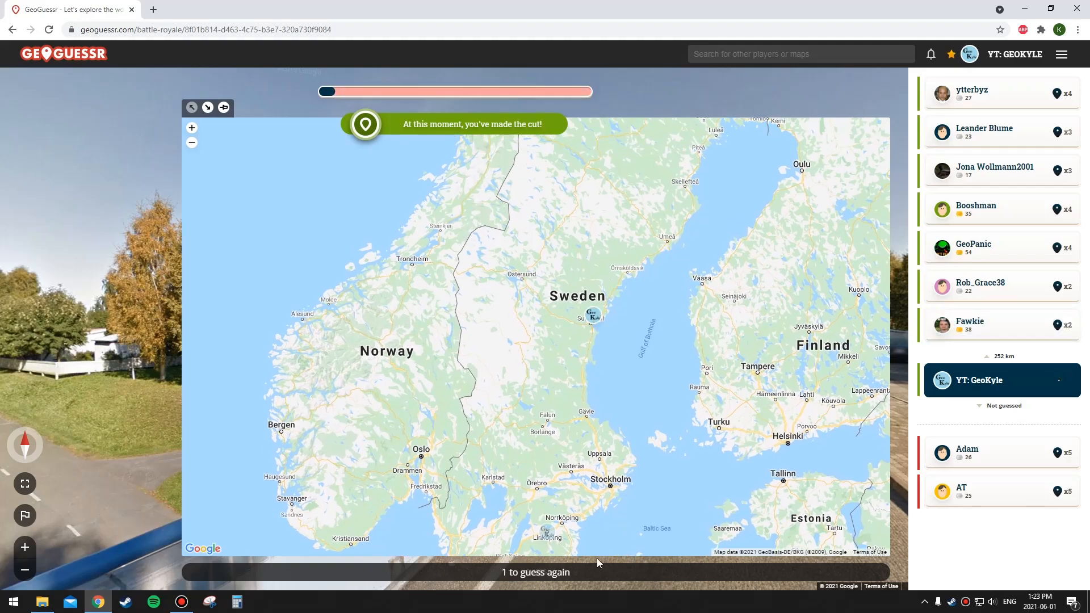
{"action": "left_click", "coordinate": [597, 361]}
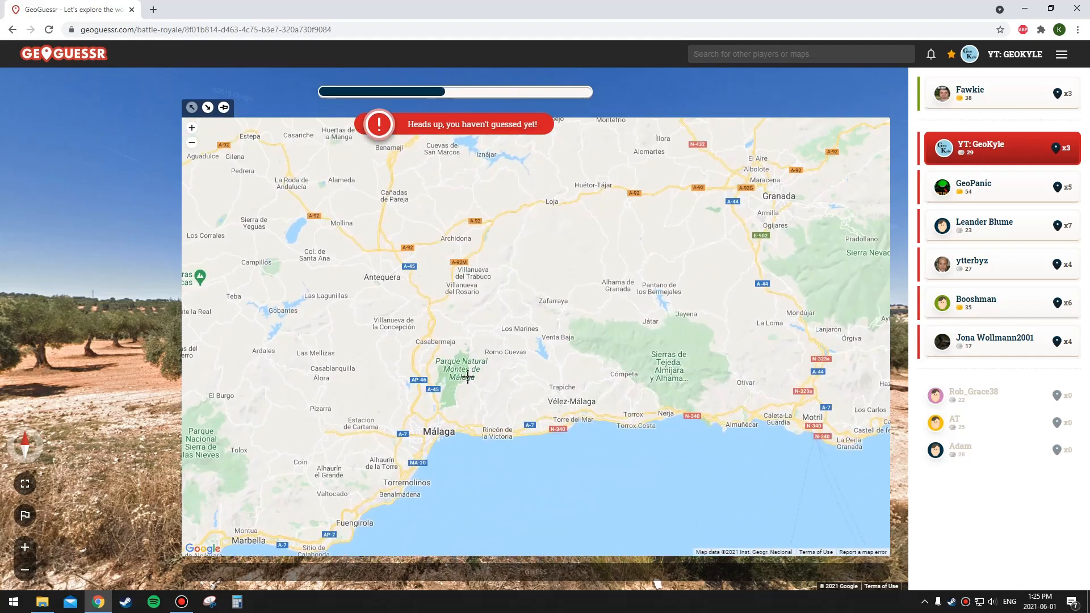
Drop a guess pin and zoom toward Düzce in northwest Turkey.
{"action": "left_click", "coordinate": [467, 378]}
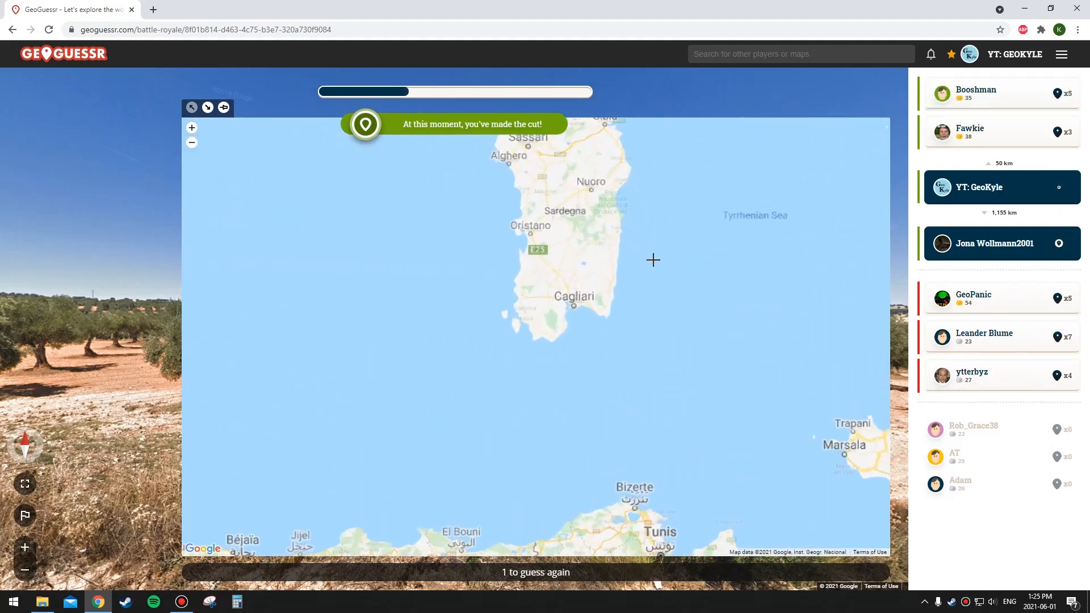
{"action": "scroll", "scroll_direction": "down", "scroll_amount": 3}
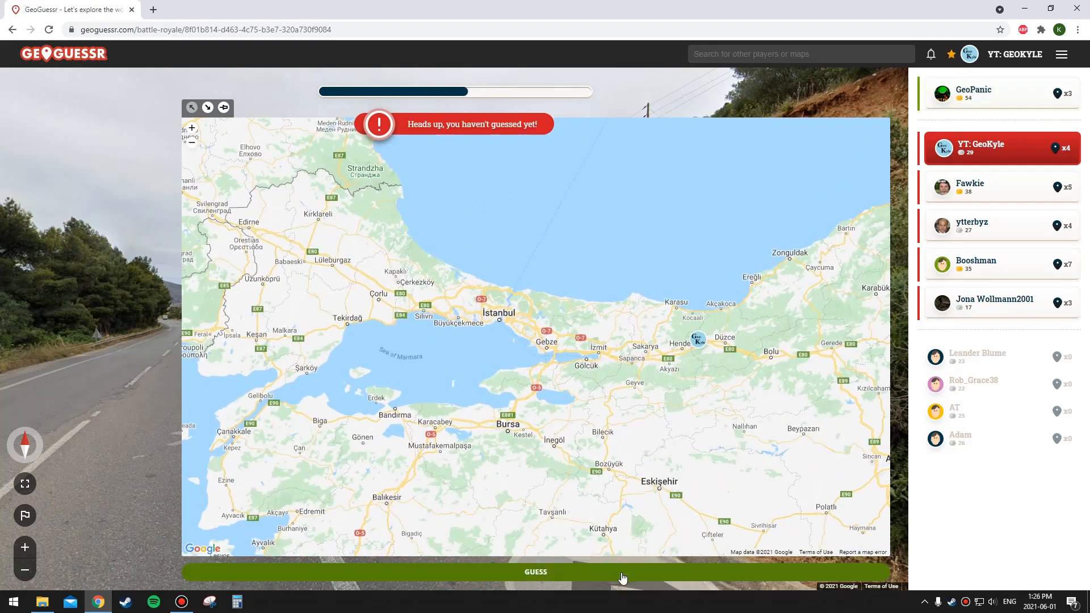
Submit the Düzce guess, then re-guess with a pin in North Macedonia.
{"action": "left_click", "coordinate": [535, 572]}
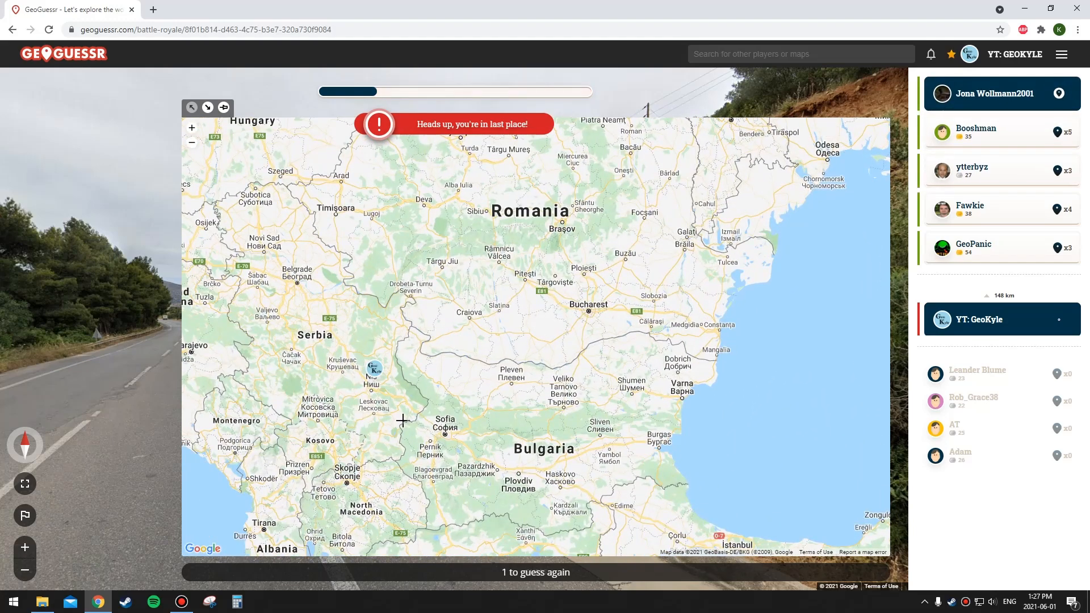
{"action": "left_click", "coordinate": [452, 418]}
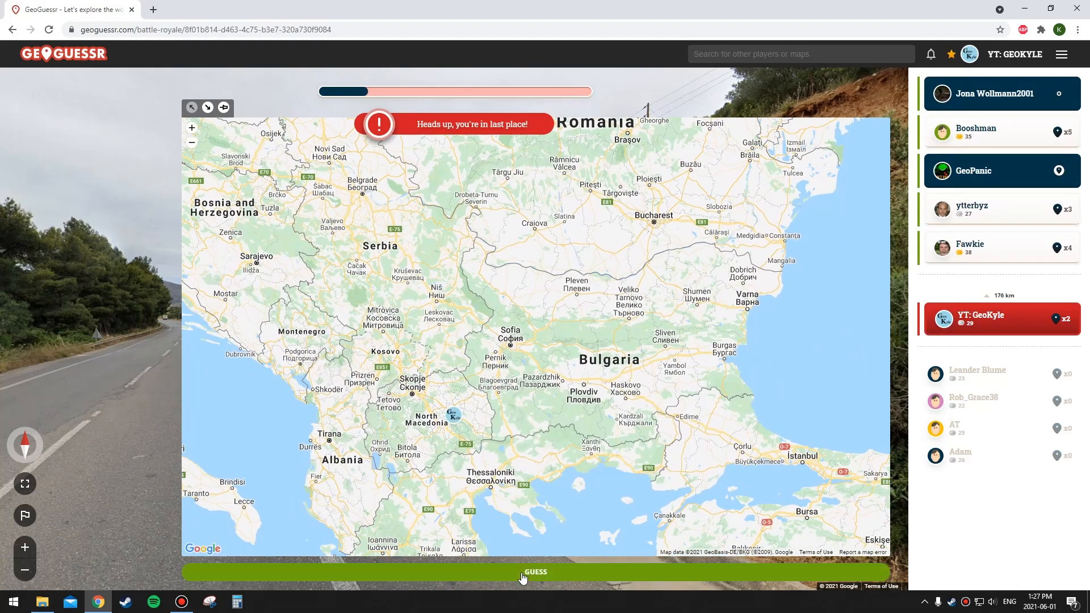
{"action": "left_click", "coordinate": [535, 572]}
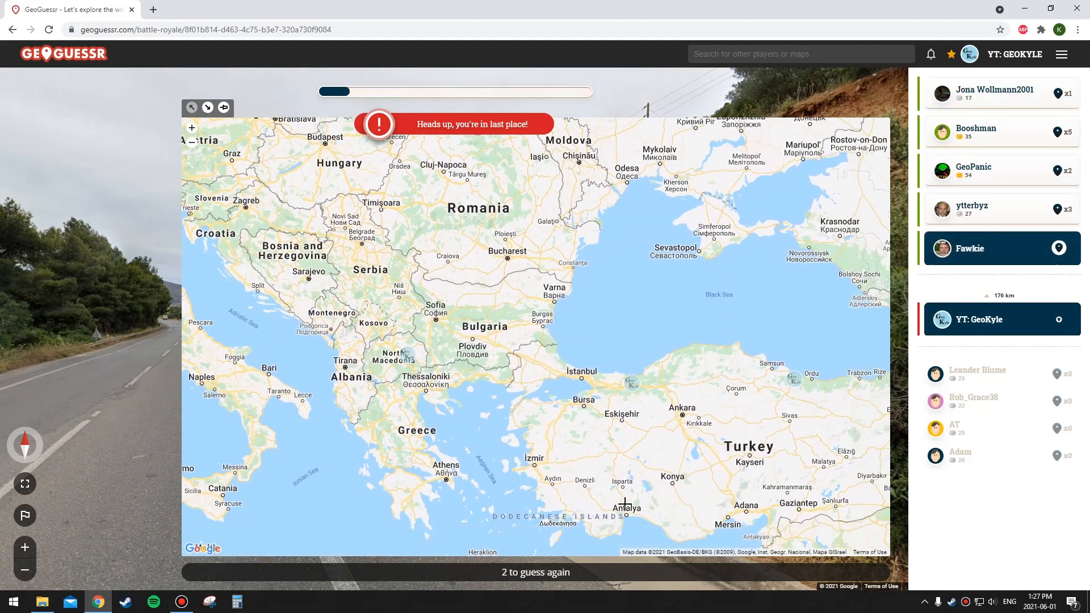
{"action": "left_click", "coordinate": [626, 503]}
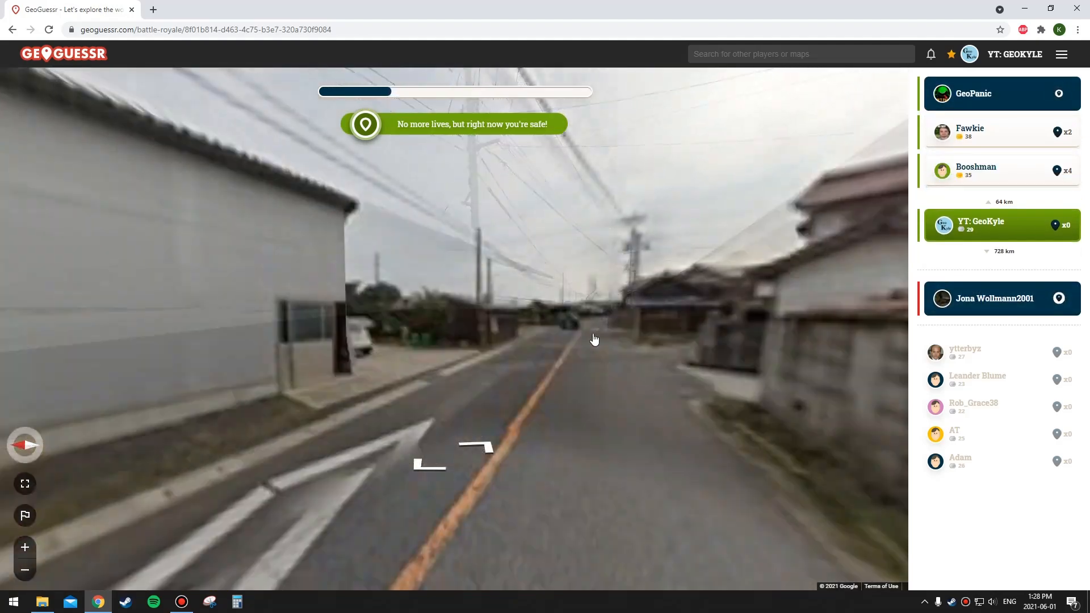
Advance twice along the rural road lined with tiled-roof houses.
{"action": "left_click", "coordinate": [595, 339]}
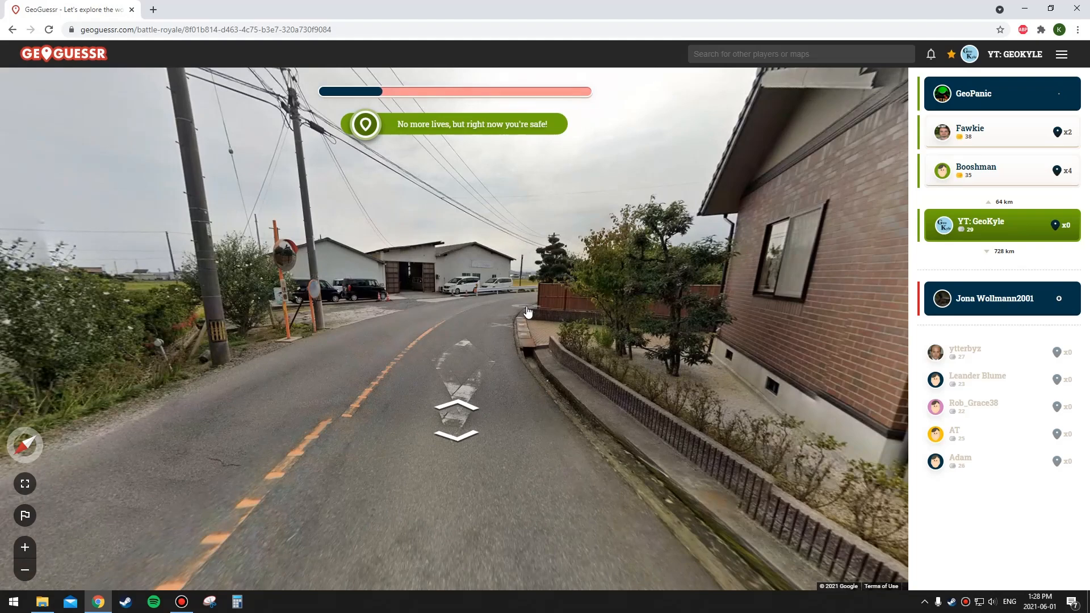
{"action": "left_click", "coordinate": [457, 417]}
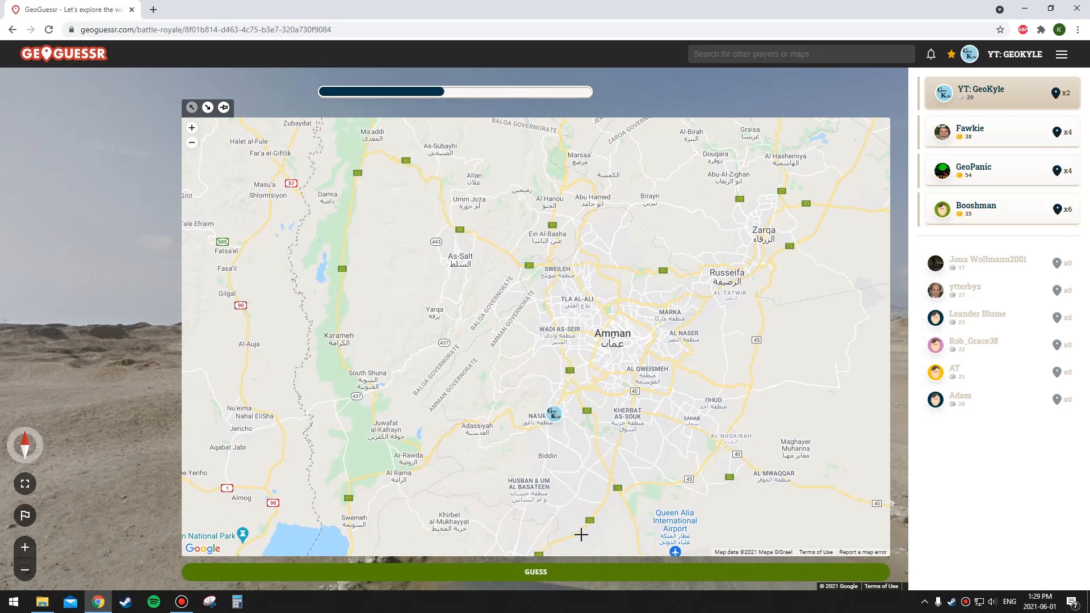
Submit the guess southwest of Amman, then mark a new guess spot in Amman.
{"action": "left_click", "coordinate": [535, 572]}
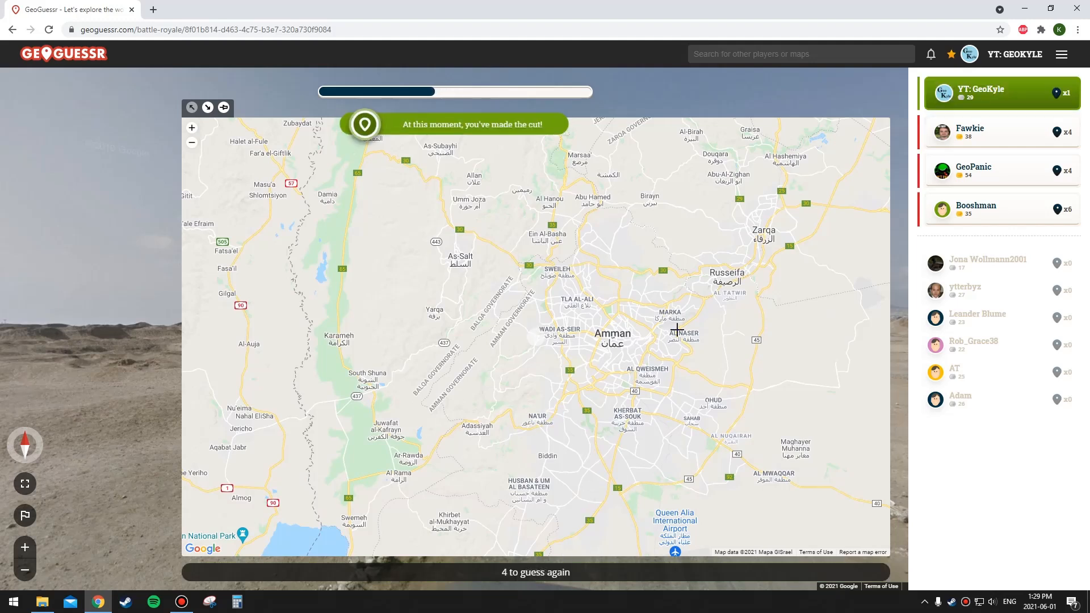
{"action": "left_click", "coordinate": [551, 415]}
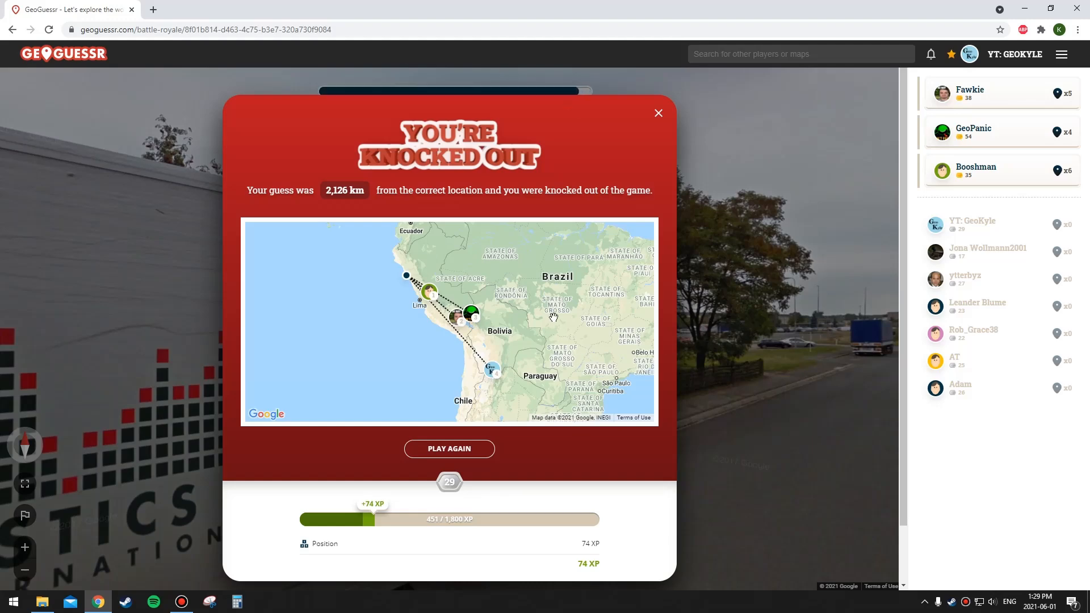
Play again after the knockout and join the next Battle Royale match.
{"action": "left_click", "coordinate": [182, 602]}
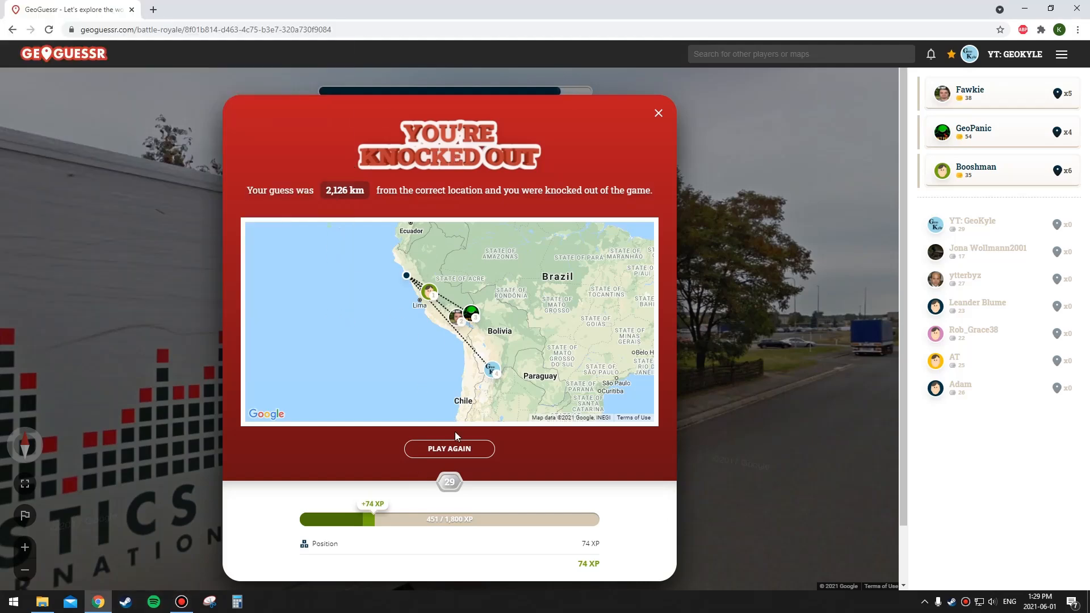
{"action": "left_click", "coordinate": [449, 448]}
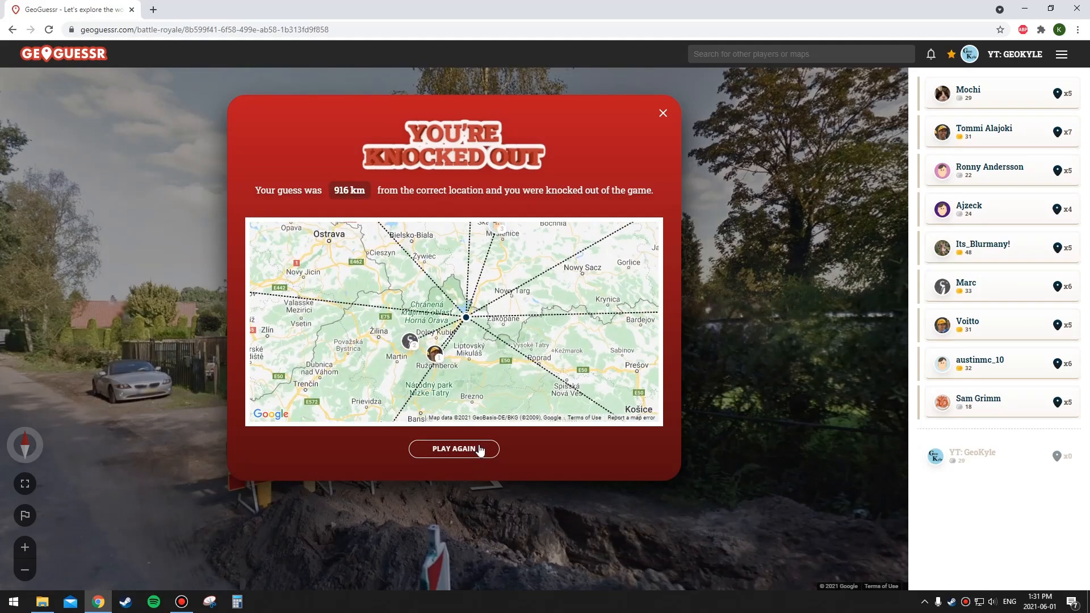
{"action": "mouse_move", "coordinate": [480, 438]}
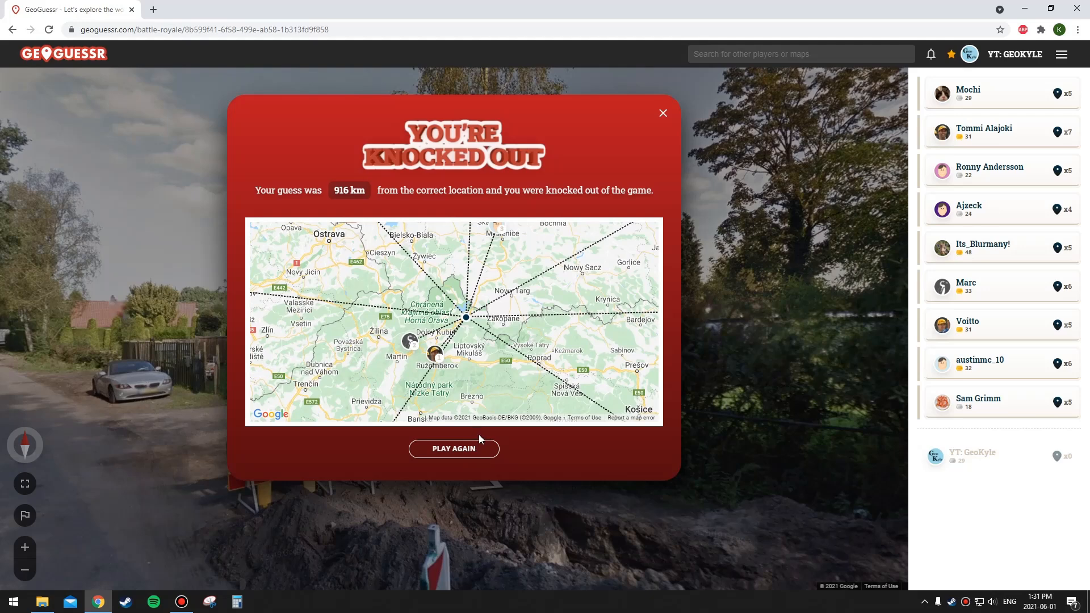
Choose Play Again to enter a new Battle Royale lobby.
{"action": "left_click", "coordinate": [453, 448]}
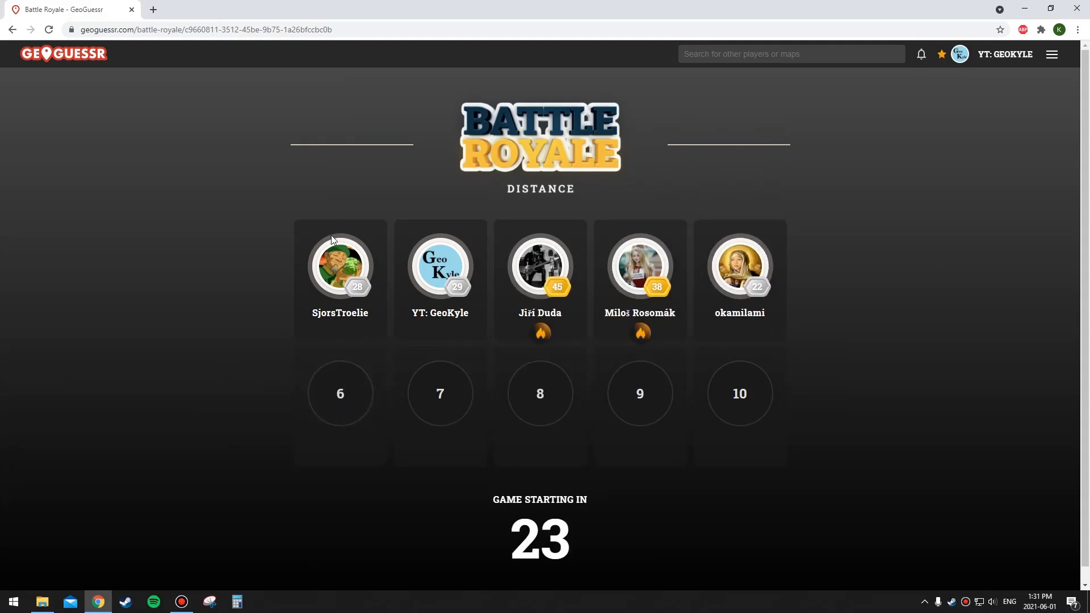
{"action": "mouse_move", "coordinate": [183, 346]}
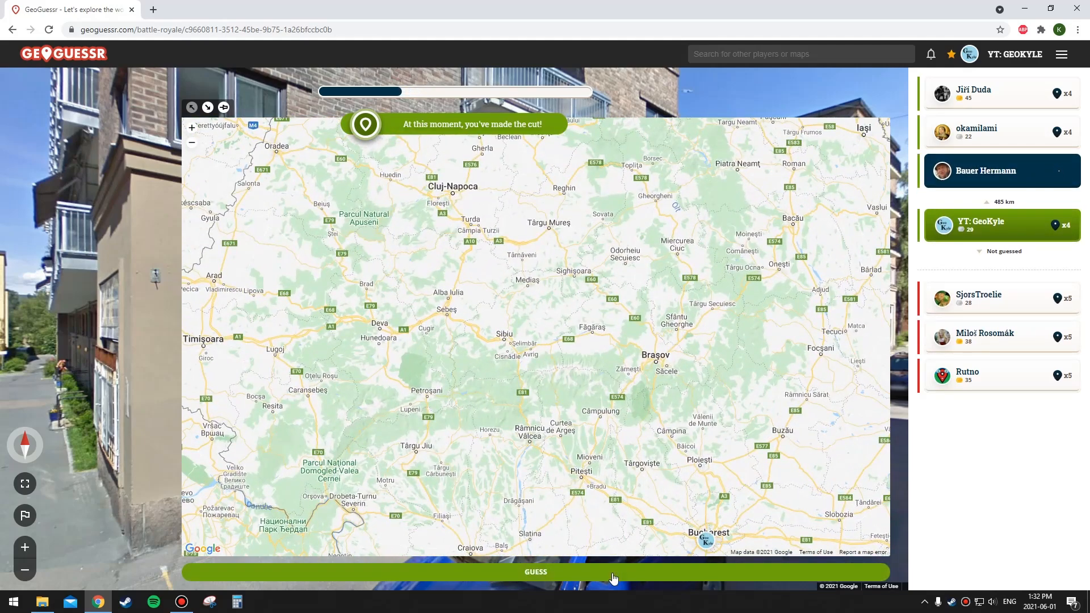
Submit a guess near Bucharest, then submit a second guess.
{"action": "left_click", "coordinate": [535, 572]}
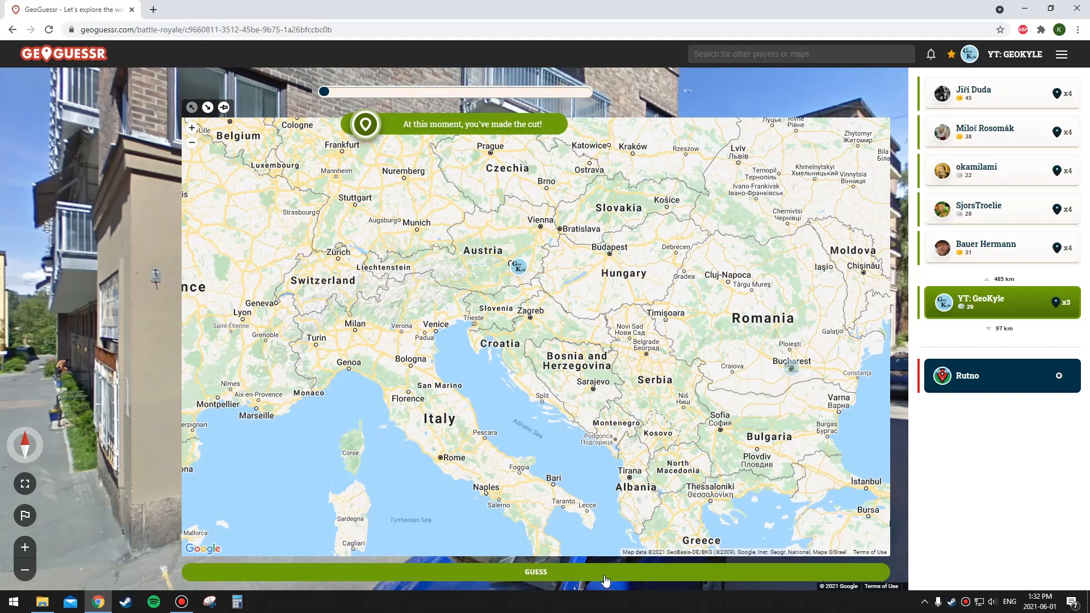
{"action": "left_click", "coordinate": [535, 572]}
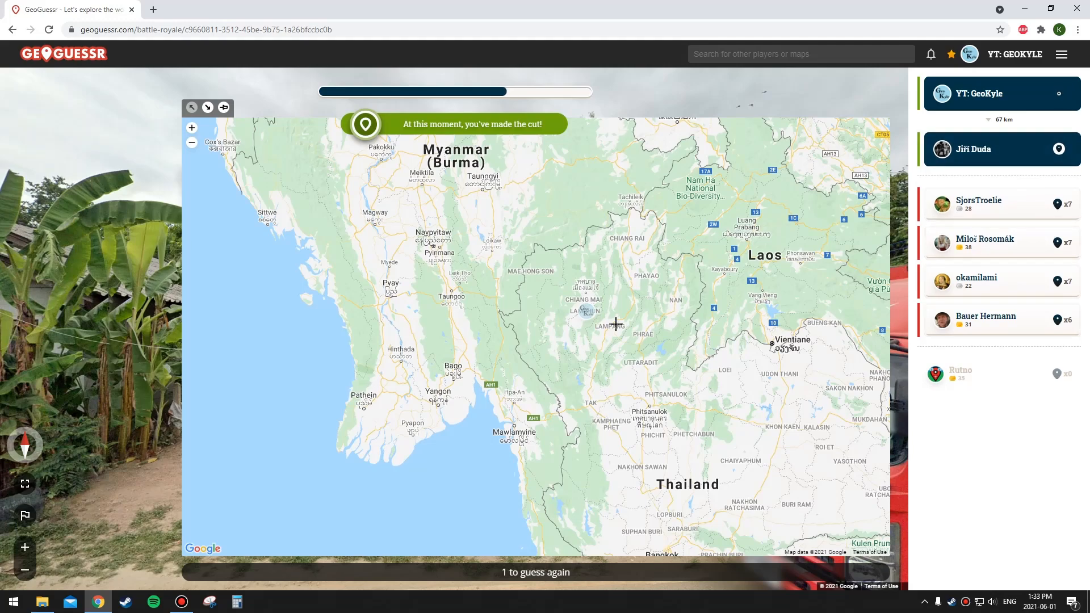
Zoom the guess map toward Southeast Asia.
{"action": "scroll", "scroll_direction": "down", "scroll_amount": 3}
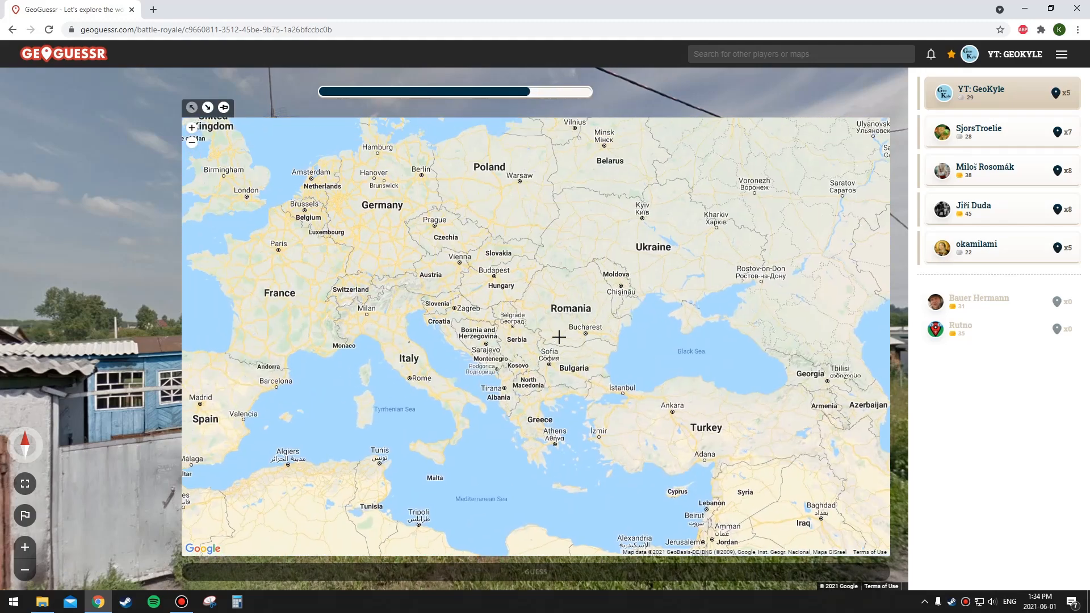
Drop a guess pin near Sofia in the Balkans.
{"action": "left_click", "coordinate": [224, 107]}
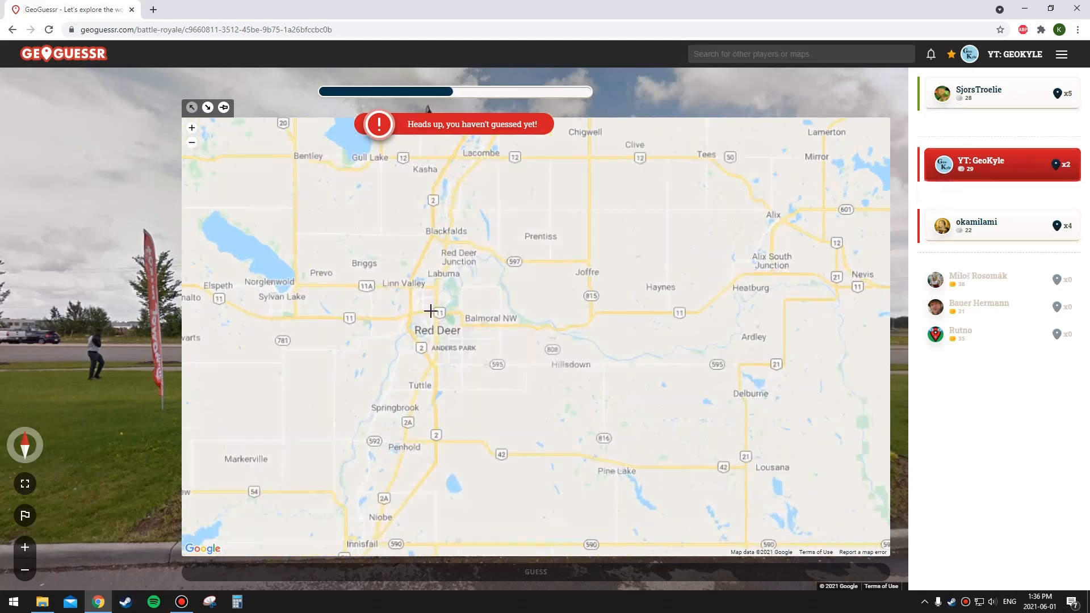
Place a guess pin near Red Deer, Alberta.
{"action": "left_click", "coordinate": [430, 310]}
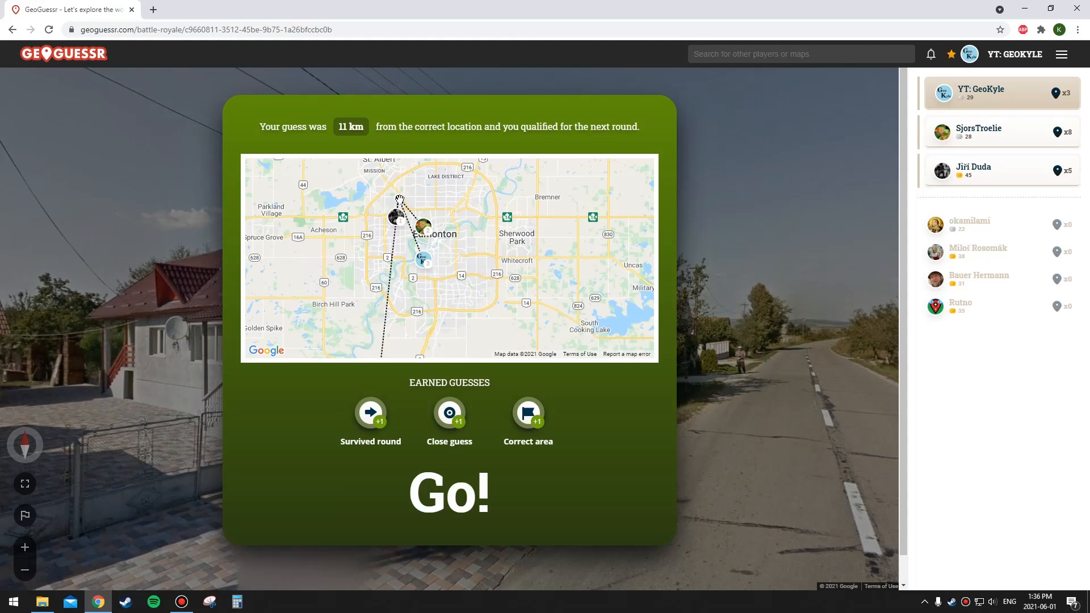
Continue past the results and guess west of Arad, central Bulgaria, then central Romania.
{"action": "left_click", "coordinate": [449, 492]}
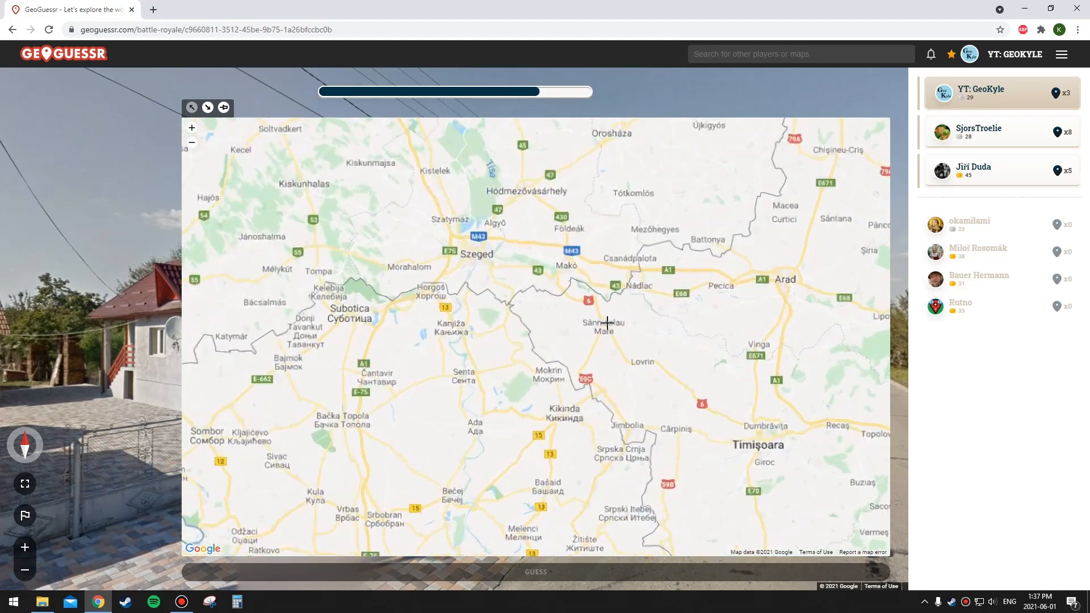
{"action": "left_click", "coordinate": [595, 323]}
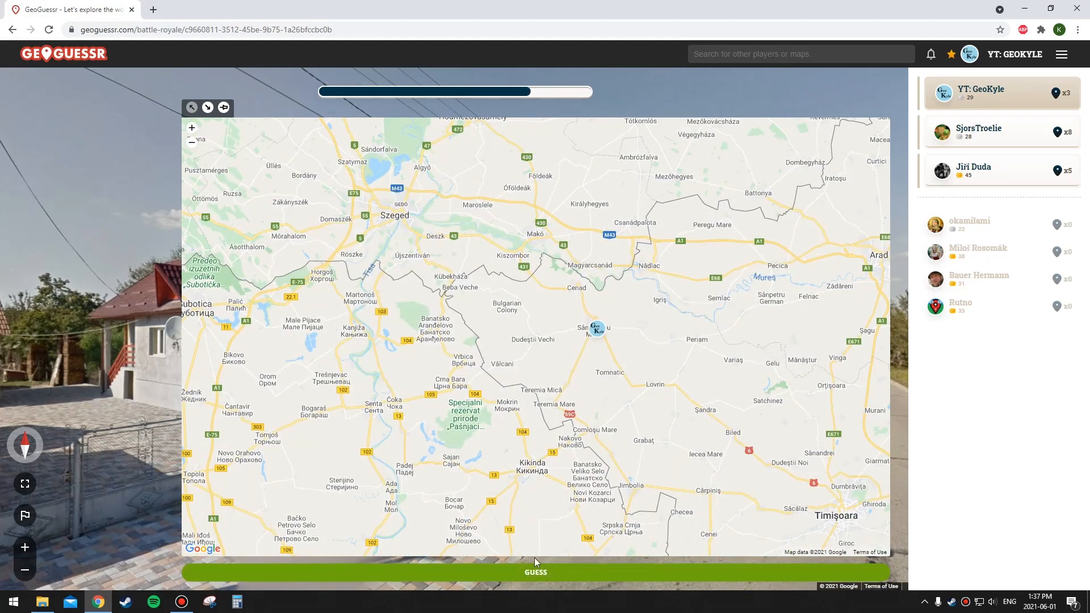
{"action": "left_click", "coordinate": [533, 572]}
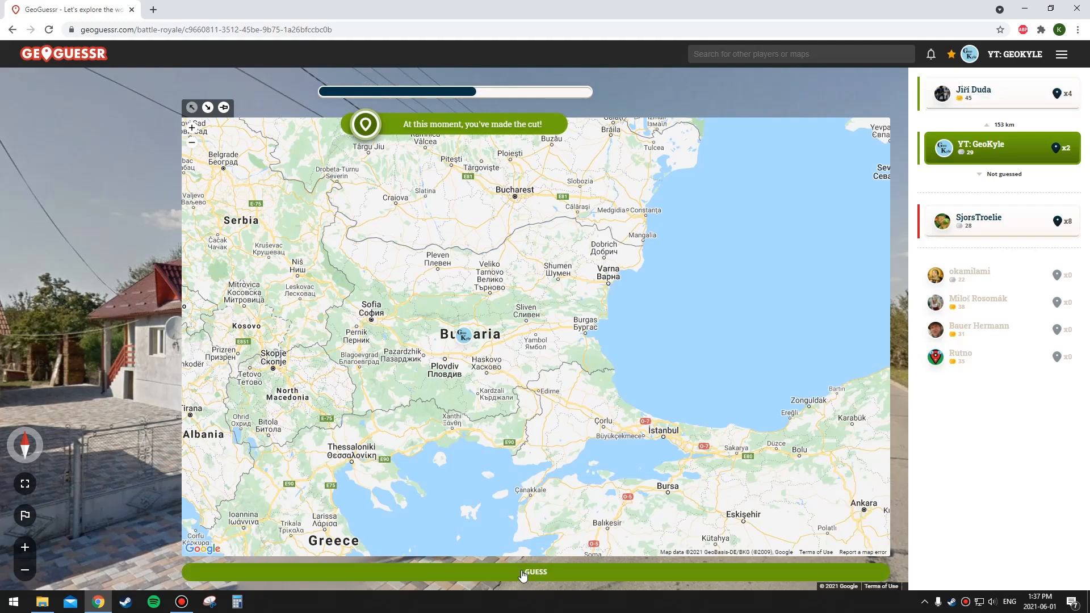
{"action": "left_click", "coordinate": [535, 573]}
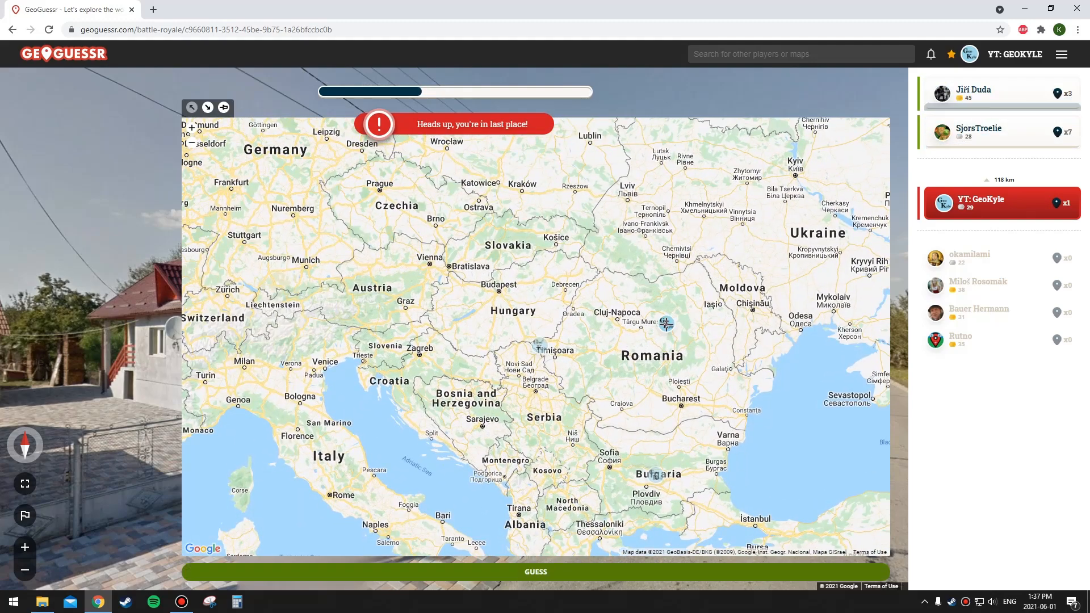
{"action": "left_click", "coordinate": [534, 572]}
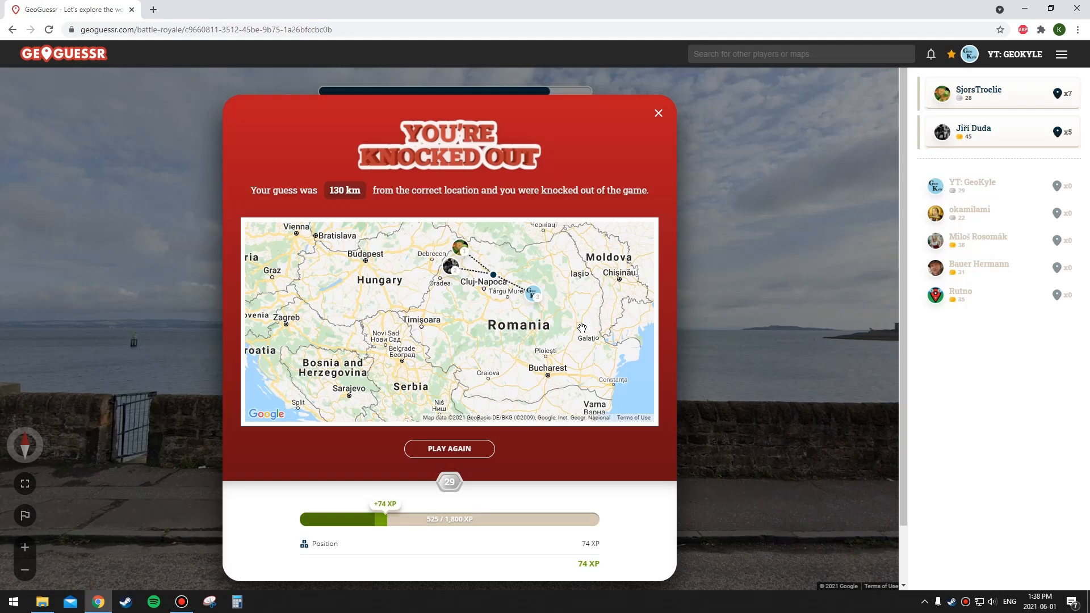
Close the 'You're Knocked Out' summary to return to the street view.
{"action": "left_click", "coordinate": [657, 112]}
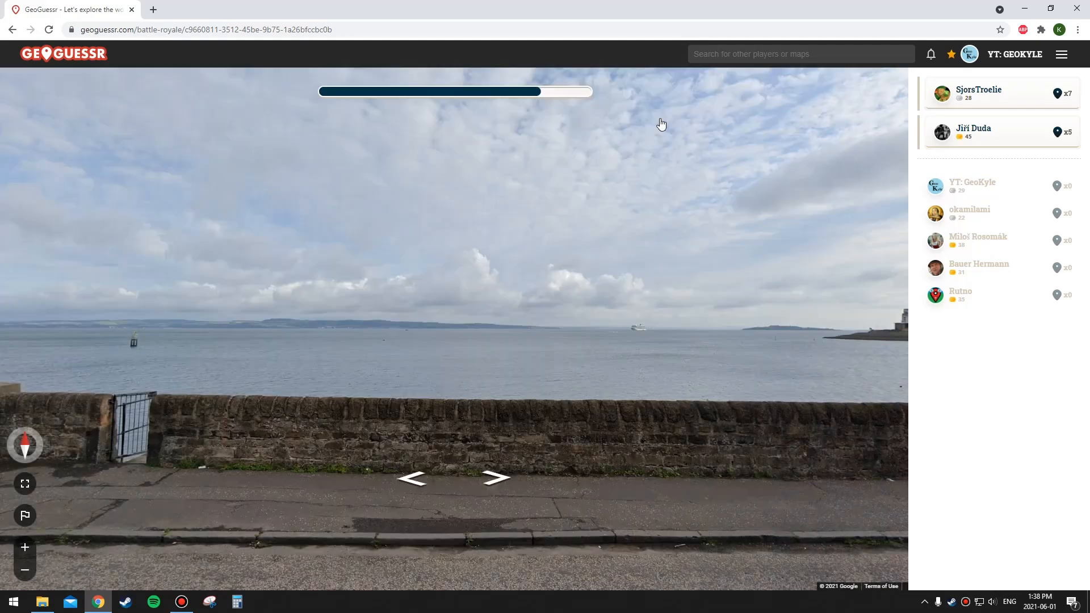